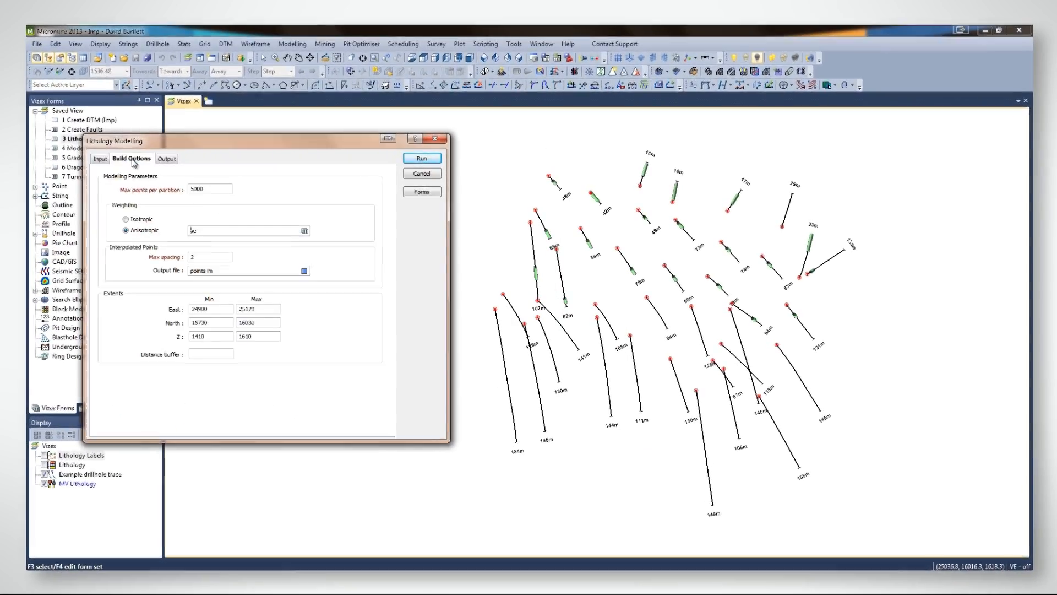
Step: Run the Lithology Modelling with Ore output wireframe named MV25 from the drillhole intervals
{"action": "left_click", "coordinate": [420, 158]}
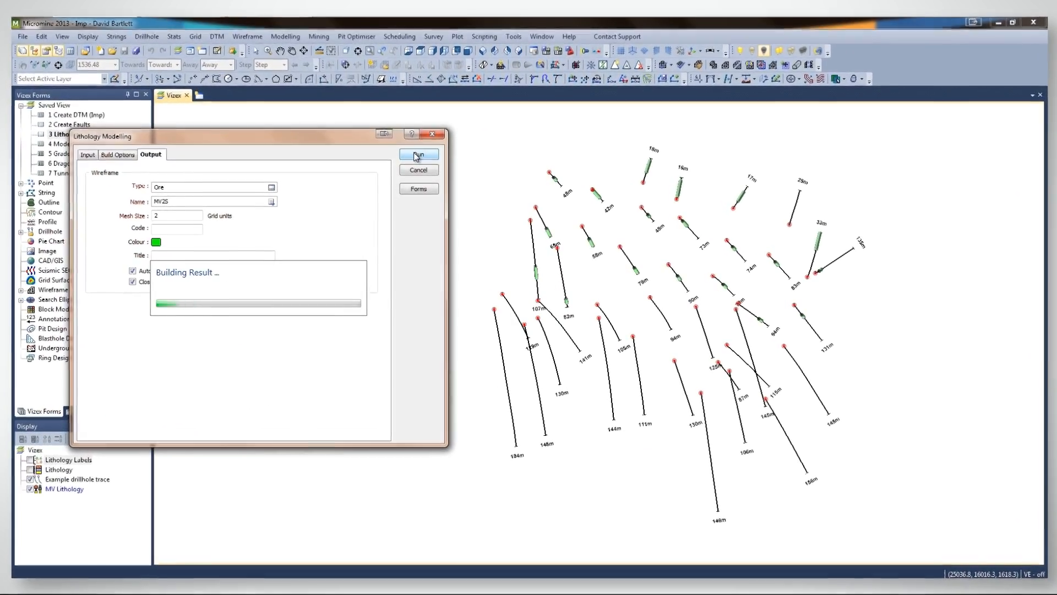
{"action": "left_click", "coordinate": [418, 154]}
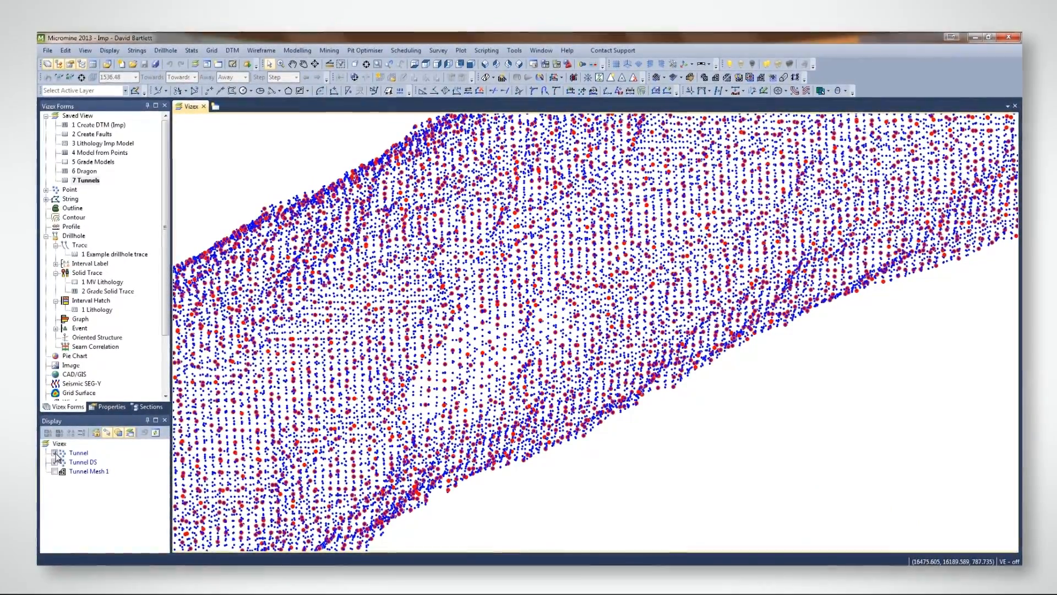
Step: Display the C_Stratigraphy diagram mapping composite seams like S1TMB to their split sub-units
{"action": "left_click", "coordinate": [48, 473]}
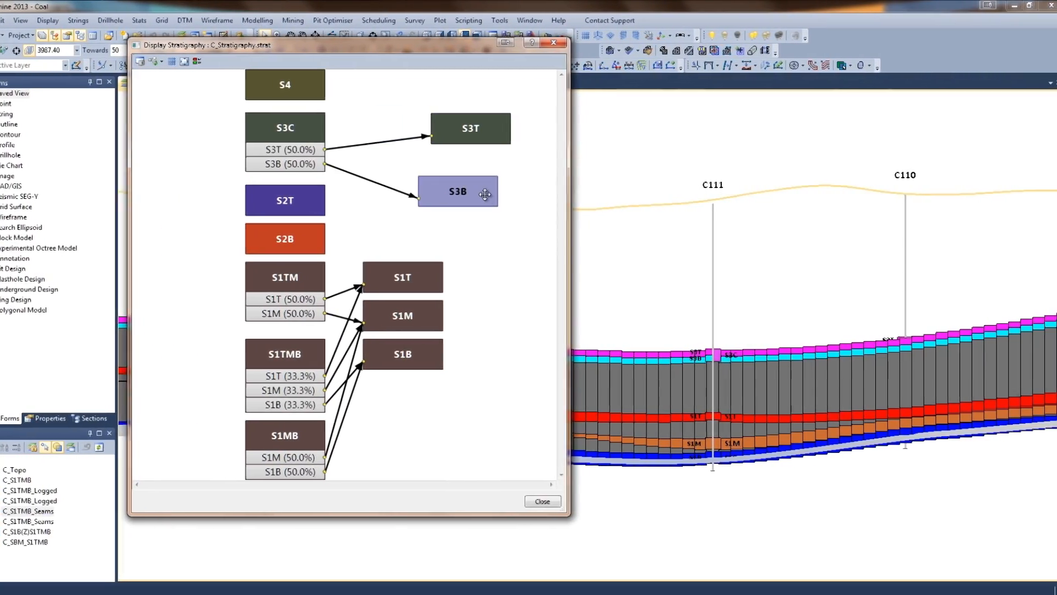
Step: Show the open-pit cross-section in Vizex and reach Load Vizex Session from the forms menu
{"action": "left_click", "coordinate": [541, 501]}
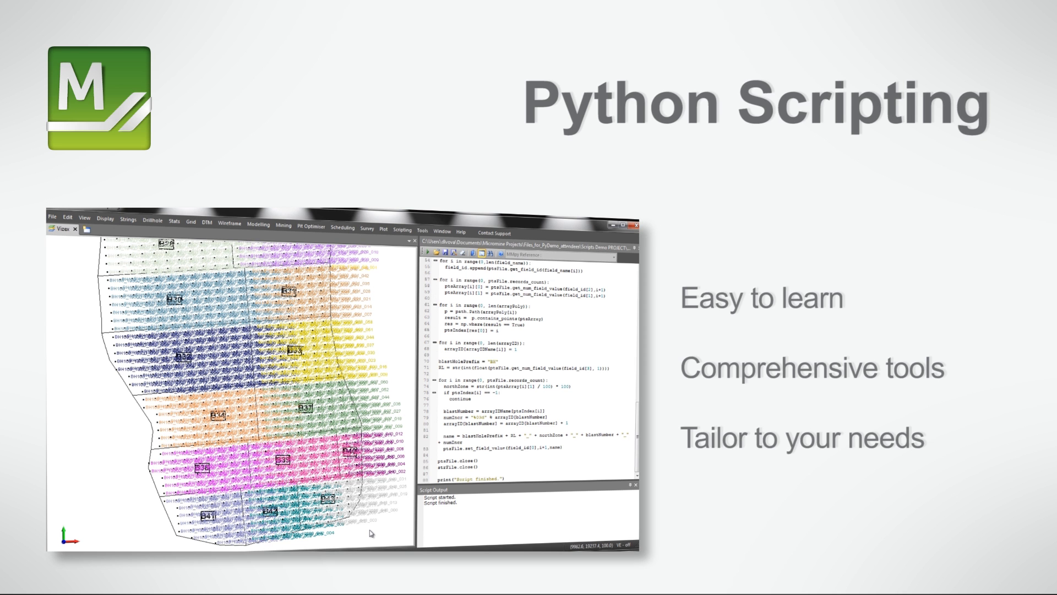
{"action": "left_click", "coordinate": [38, 17]}
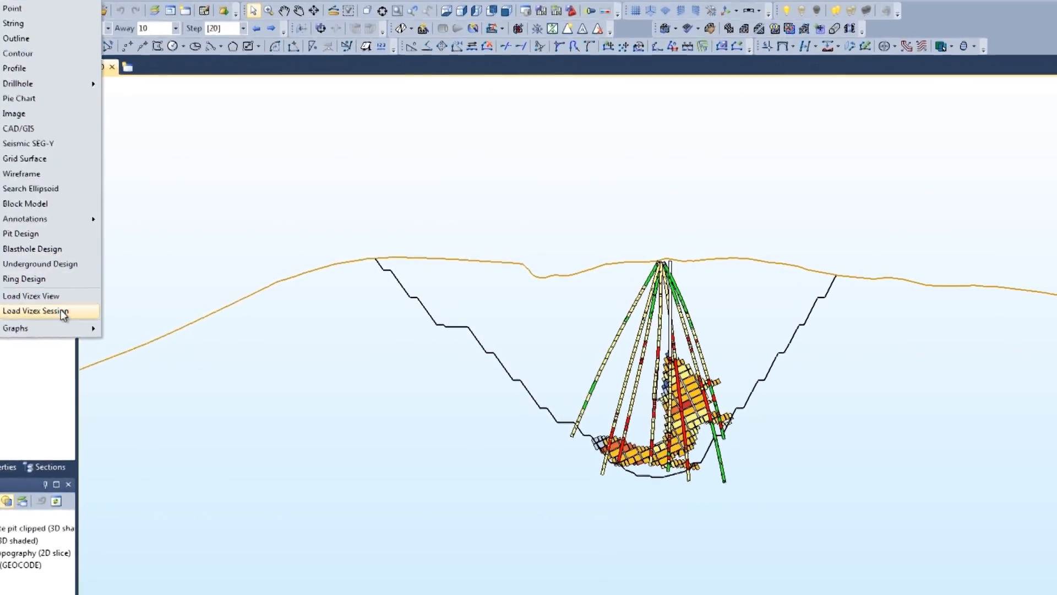
Step: Load the saved display session for the pit plan view label annotation
{"action": "left_click", "coordinate": [37, 310]}
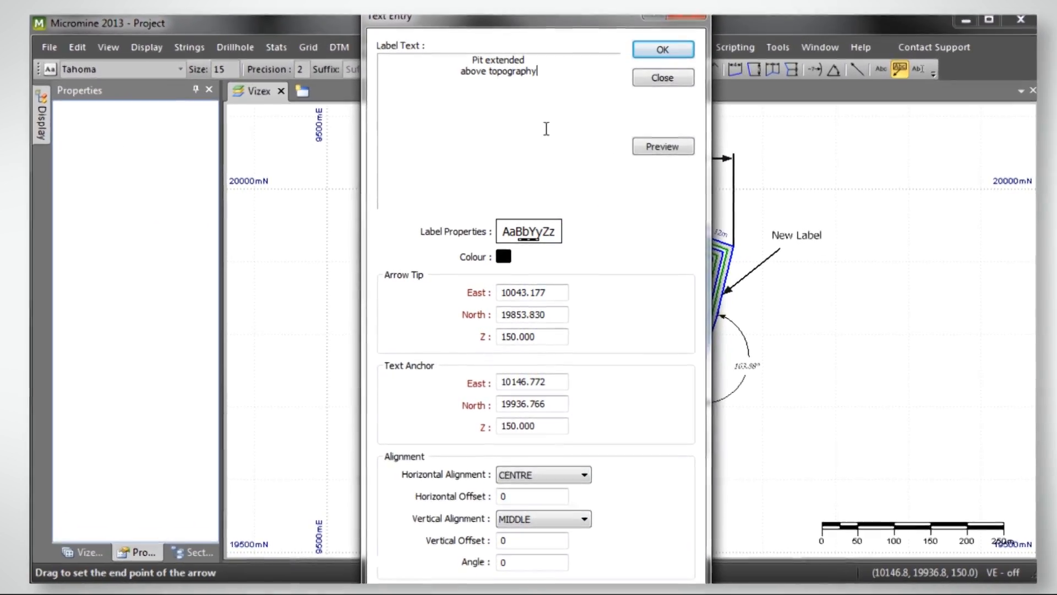
Step: Export the Blast Holes file to Google KML with Open file after export ticked, launching Google Earth
{"action": "left_click", "coordinate": [661, 146]}
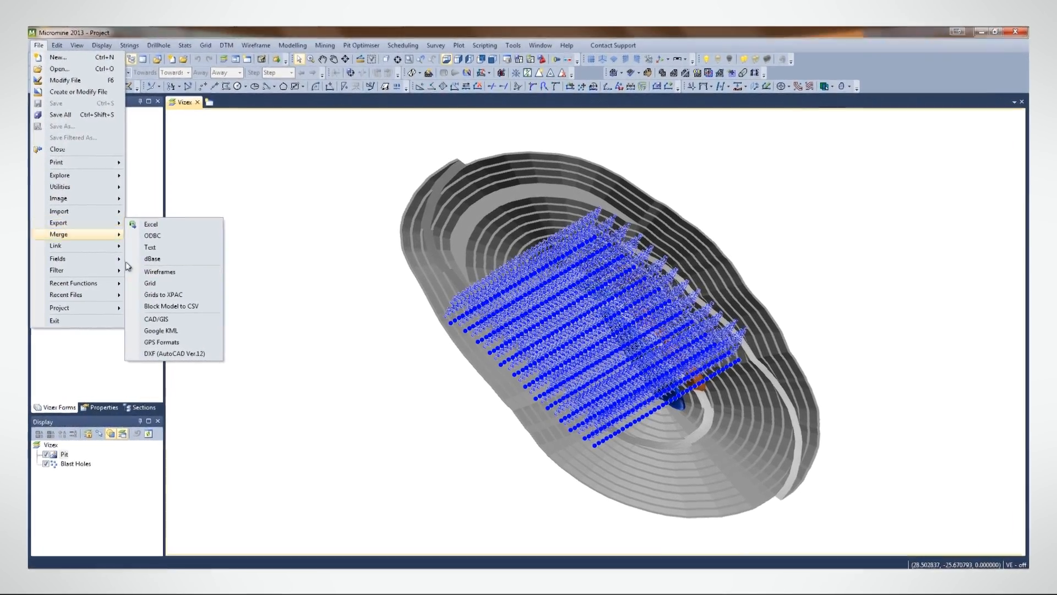
{"action": "left_click", "coordinate": [161, 330]}
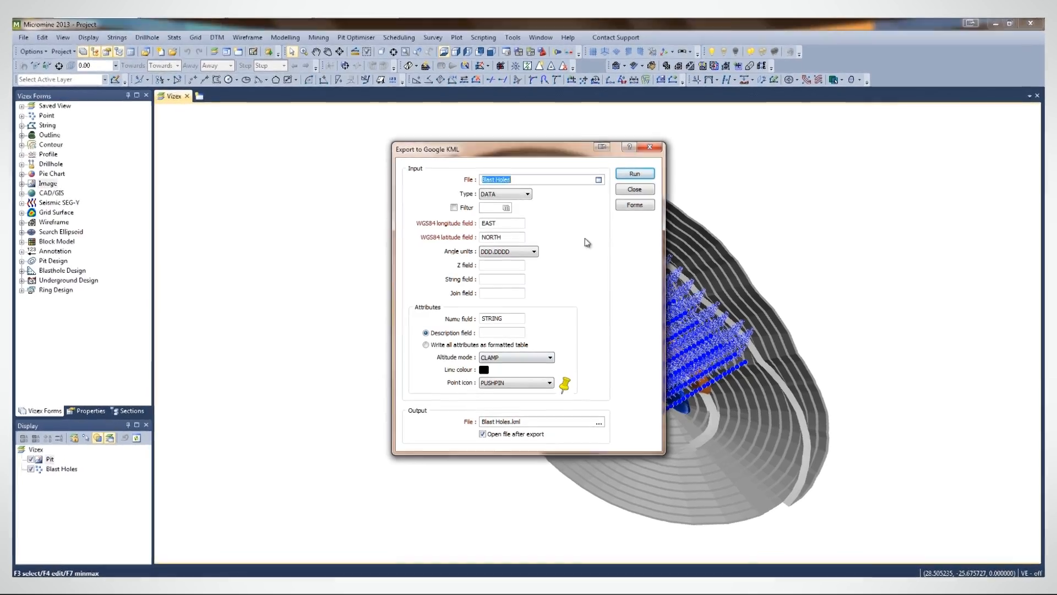
{"action": "left_click", "coordinate": [633, 174]}
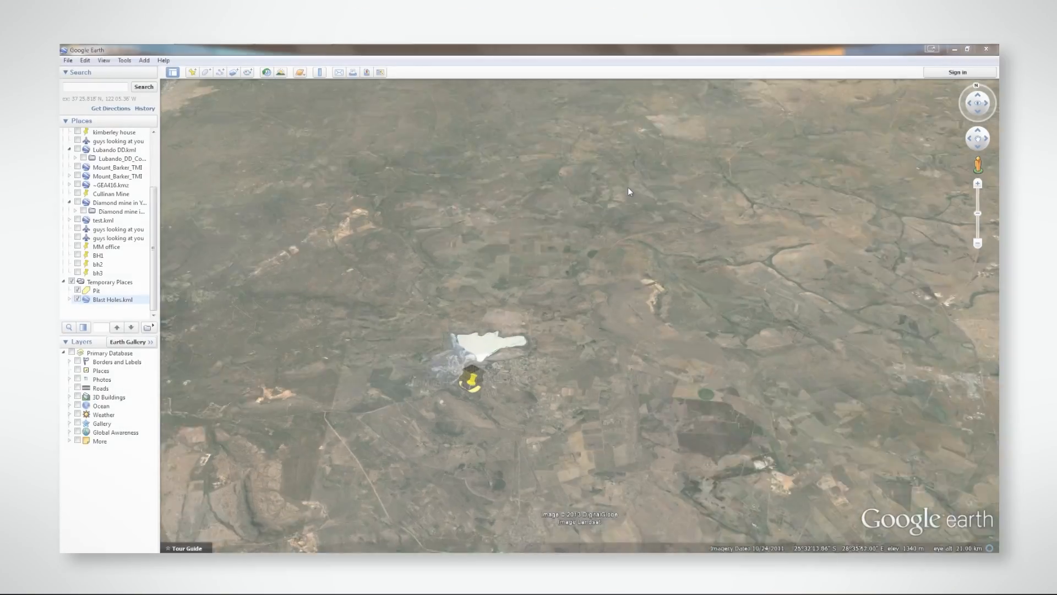